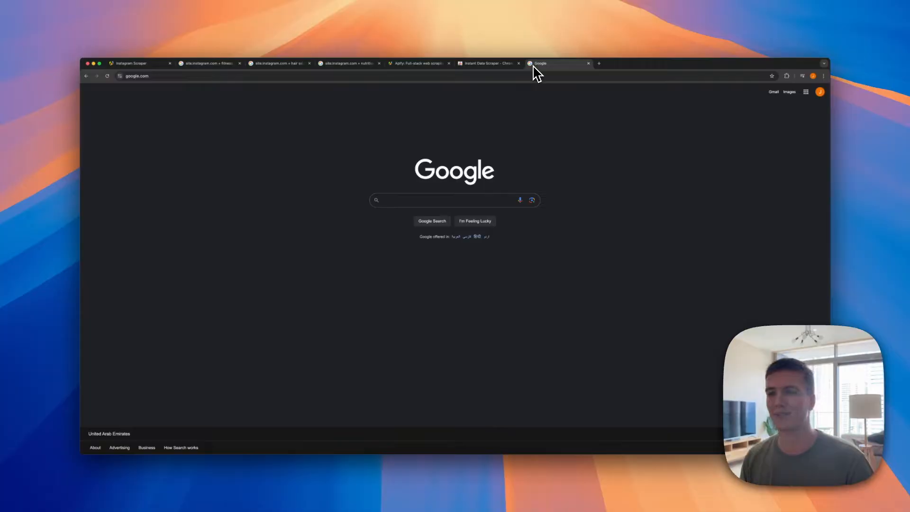
Search Google for "site:instagram.com + hairdresser new york" and look through the listed profiles.
text(site:instagram.com + hairdresser)
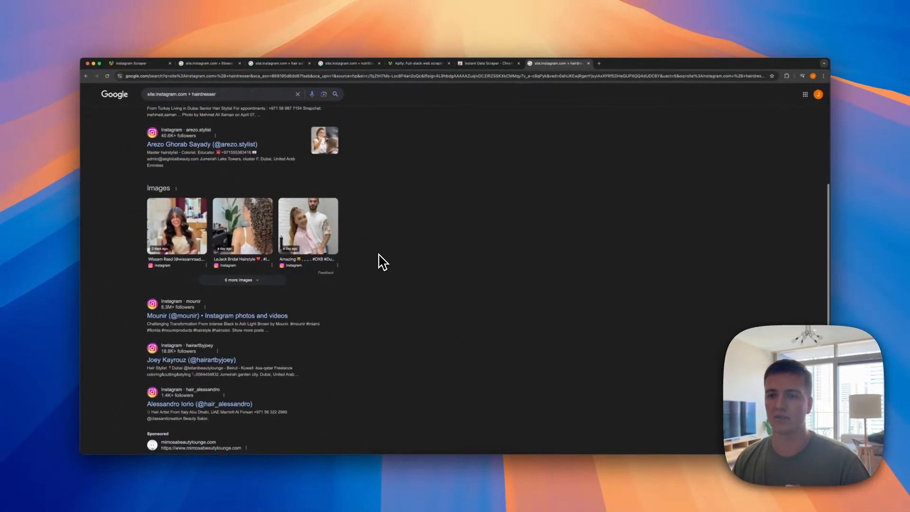
scroll(down, 3)
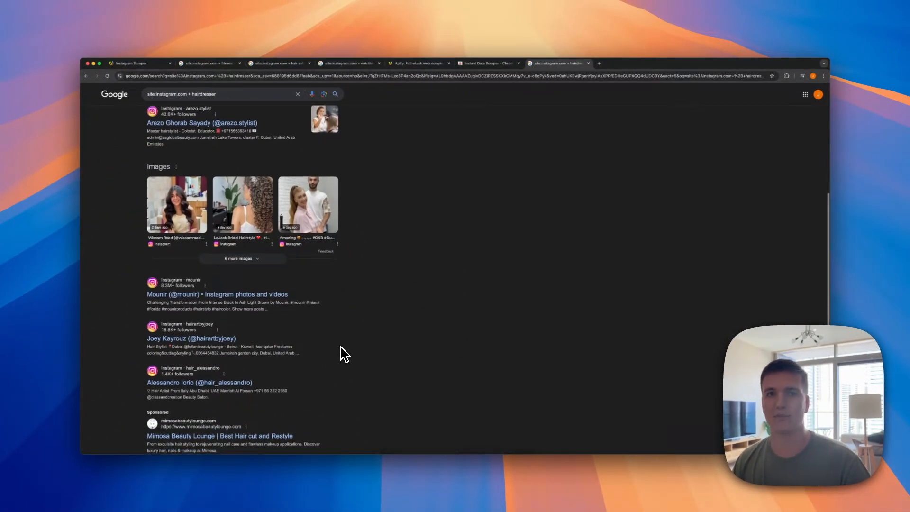
scroll(down, 3)
text( new york)
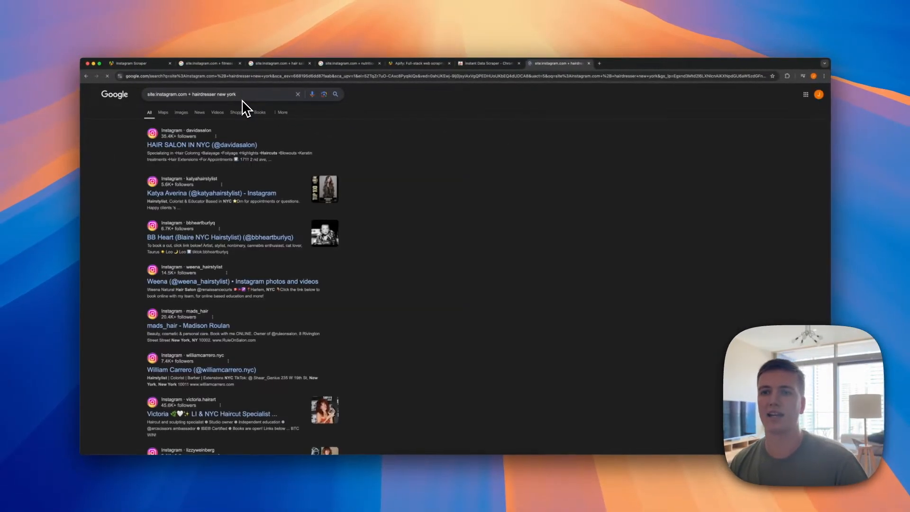
scroll(down, 3)
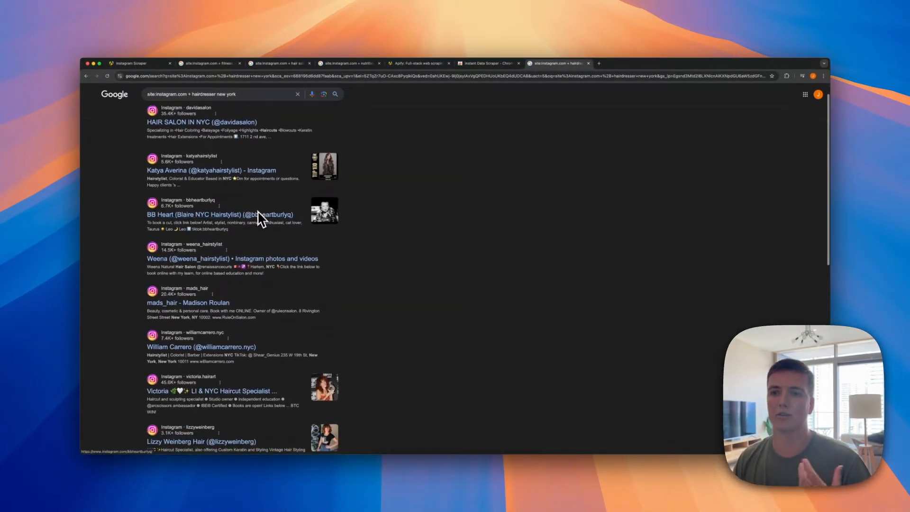
scroll(down, 3)
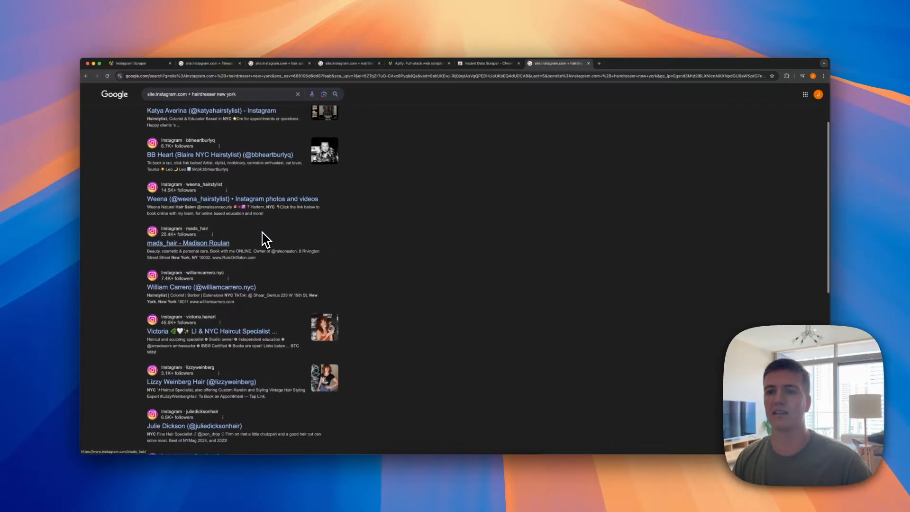
scroll(down, 3)
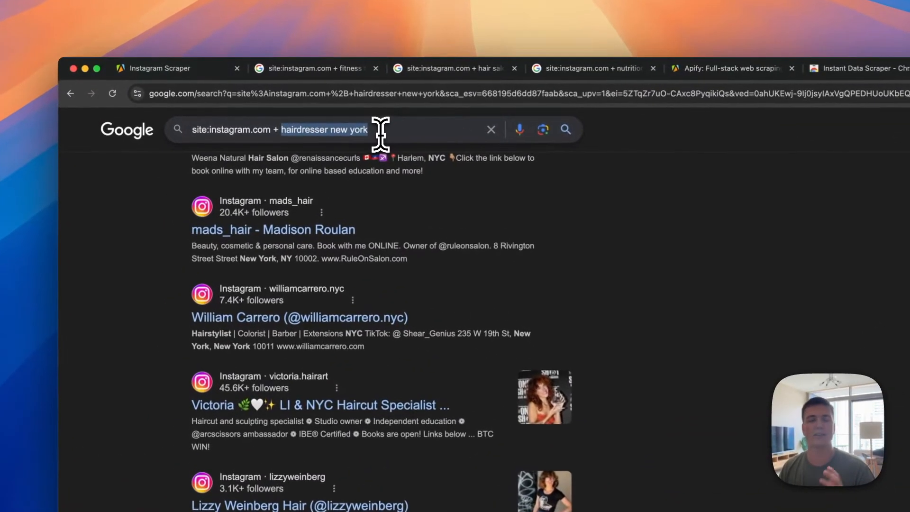
scroll(down, 3)
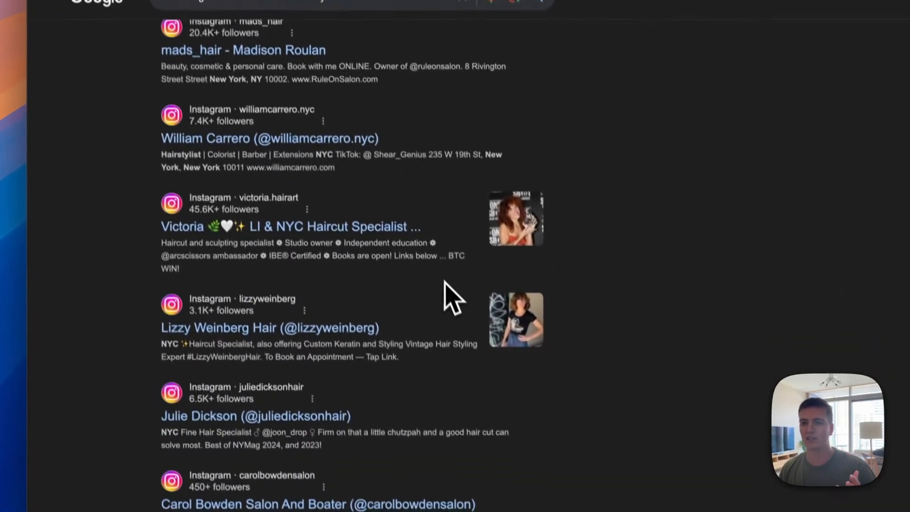
scroll(down, 3)
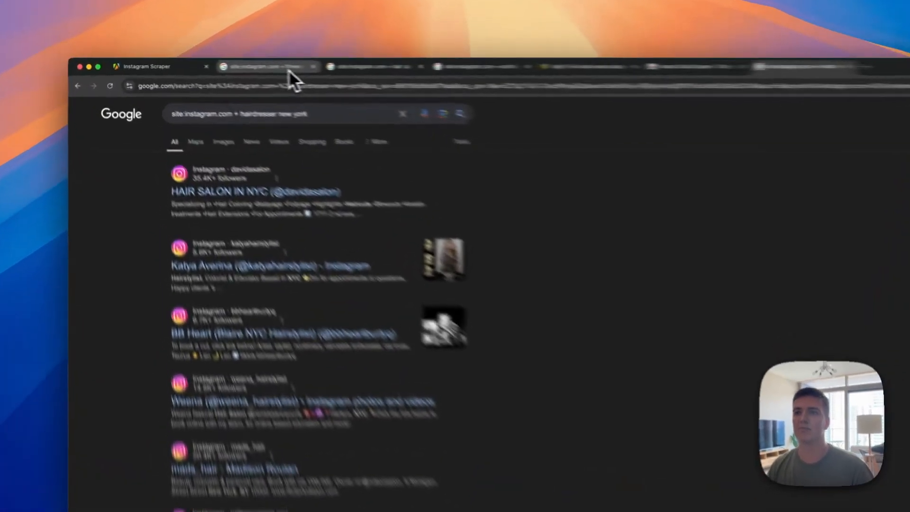
Switch to the fitness trainer results and look over the instagram.com-limited profiles.
click(314, 68)
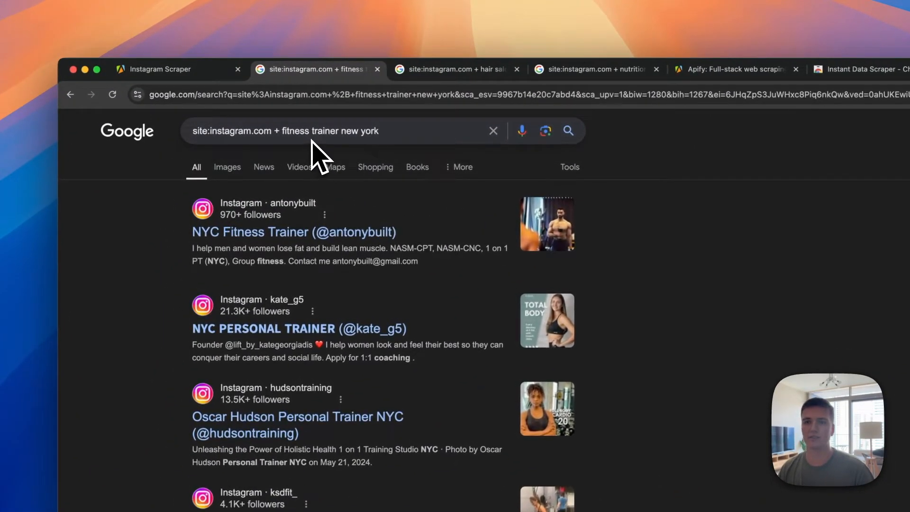
scroll(down, 3)
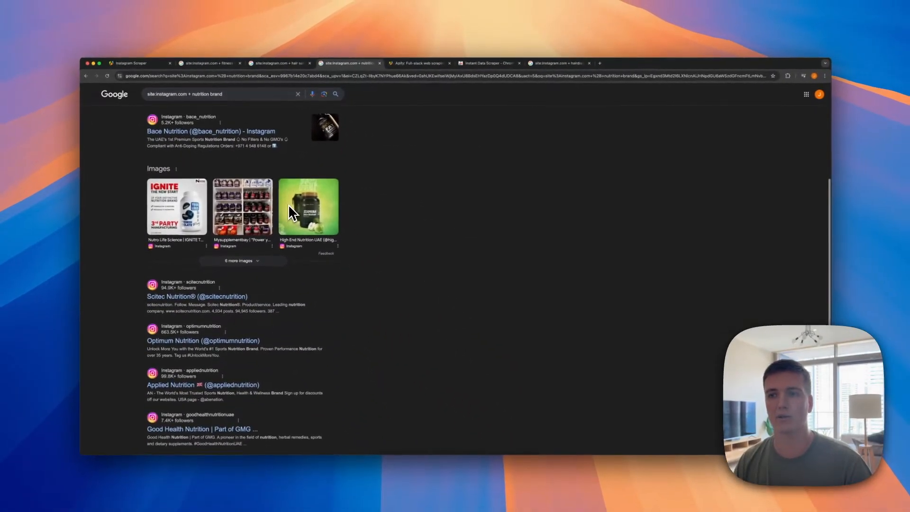
scroll(down, 3)
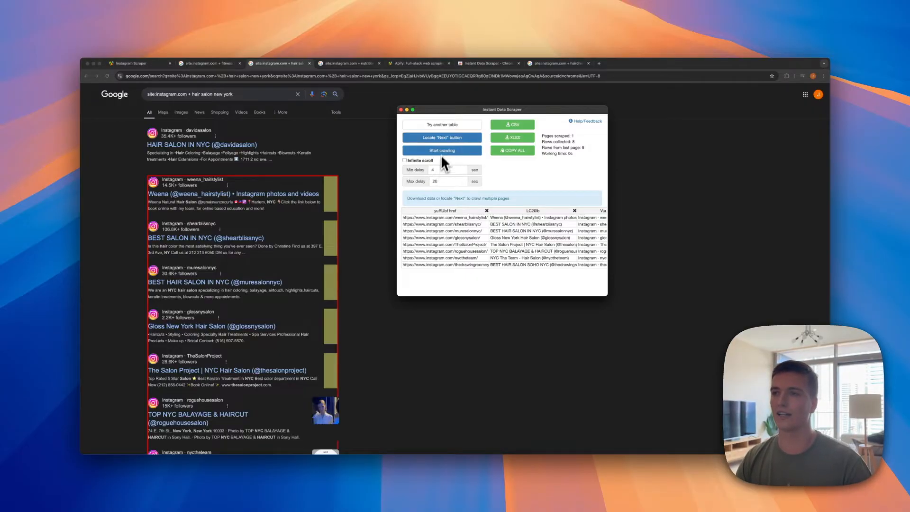
Review the detected table of hair salon Instagram links and titles in Instant Data Scraper.
scroll(down, 3)
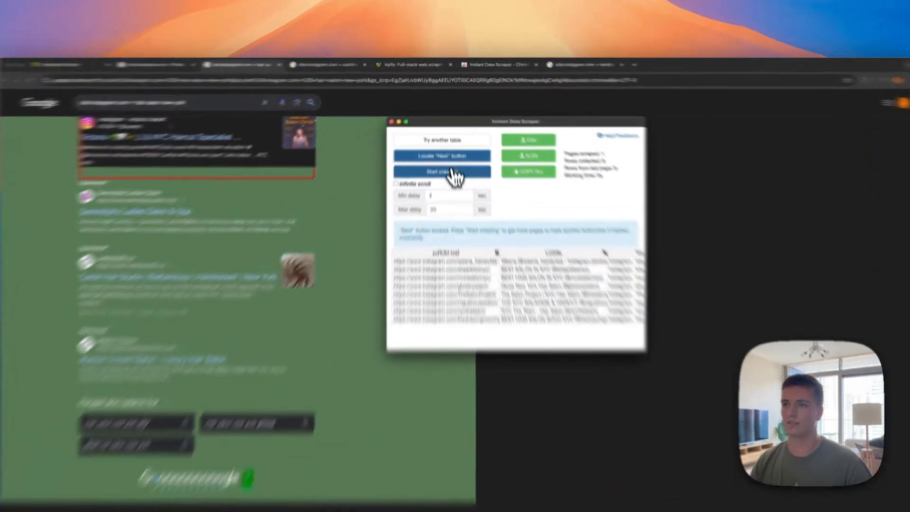
click(442, 171)
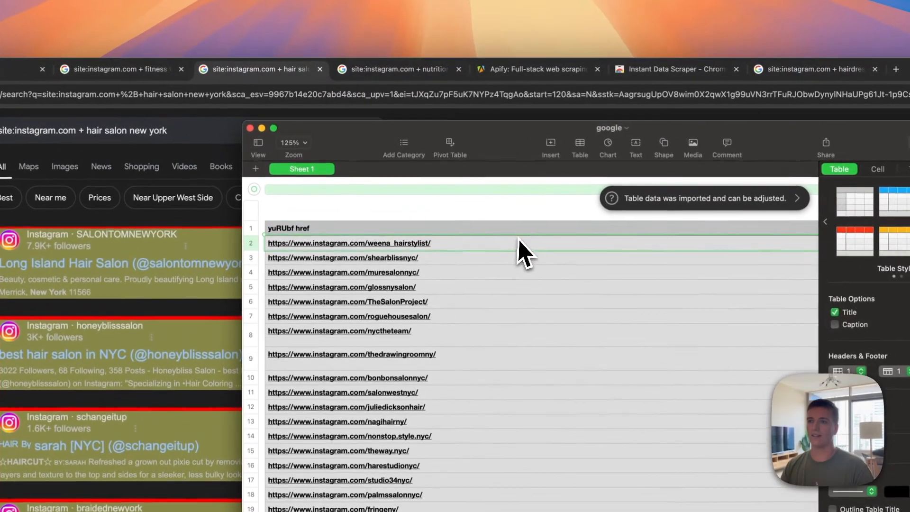
Check the href column of the ~120 salon URLs in Numbers, then go to the Apify site.
scroll(down, 3)
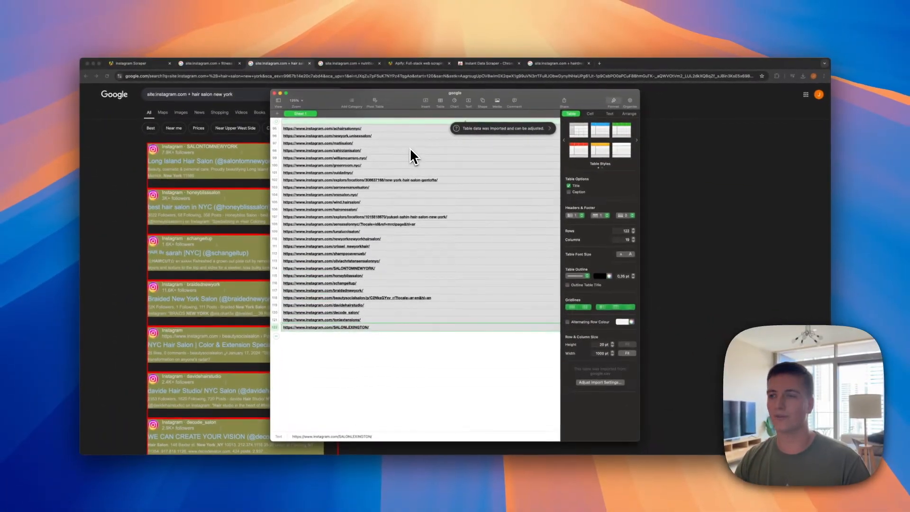
click(432, 70)
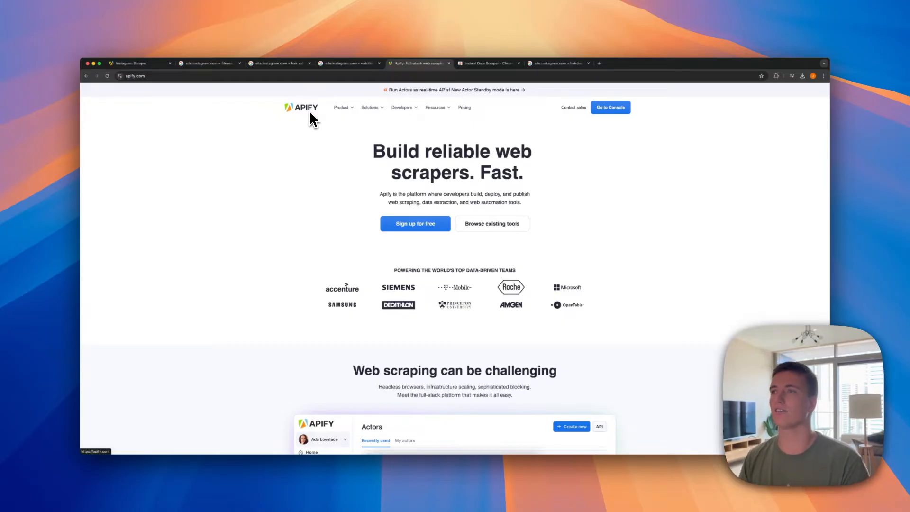
mouse_move(312, 150)
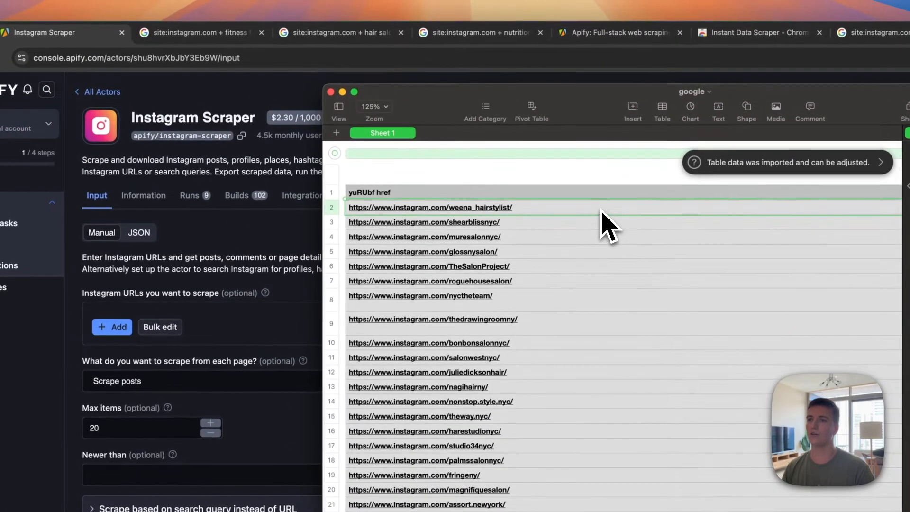
Bulk-edit the Instagram URLs list and apply the pasted 120 salon profile links.
scroll(down, 3)
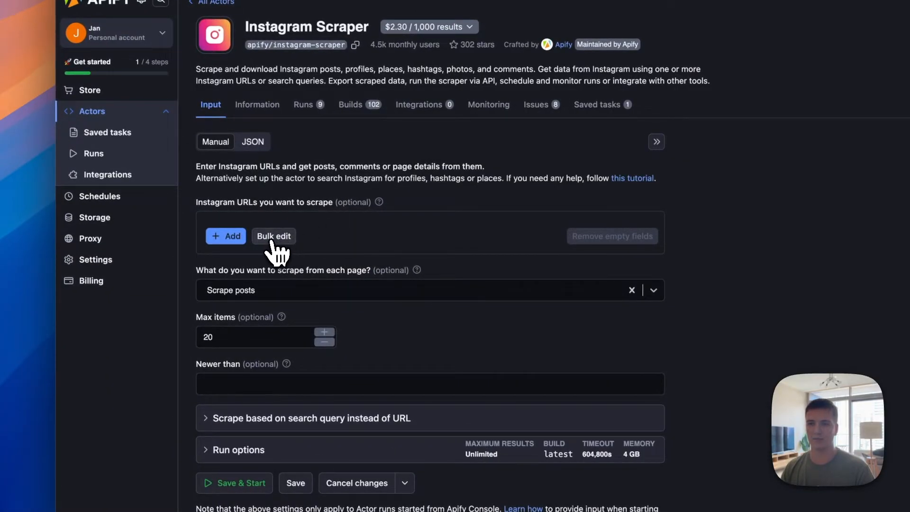
click(273, 236)
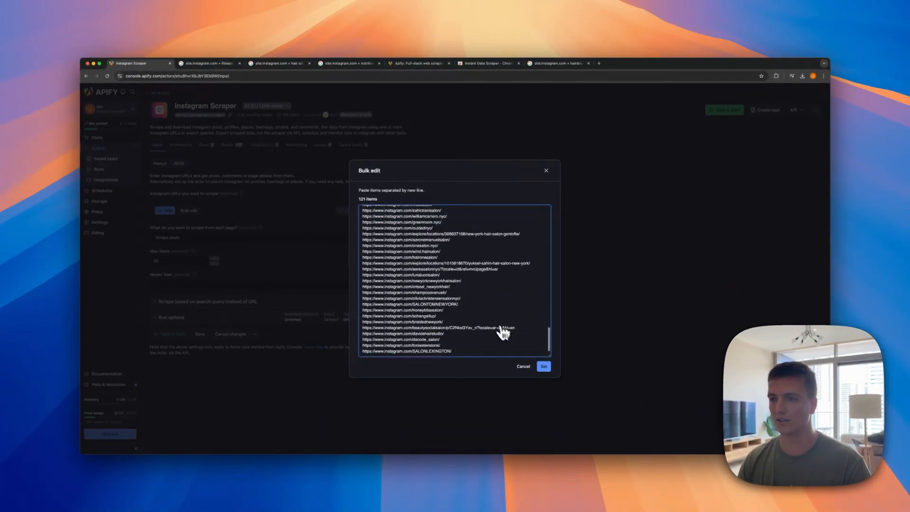
click(543, 366)
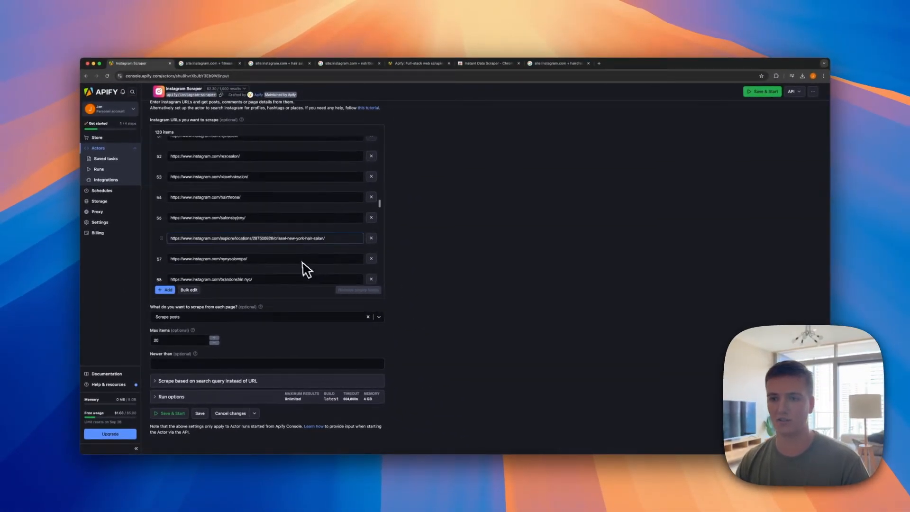
Keep Max items at 20 and save the input to start the scraper run.
scroll(down, 3)
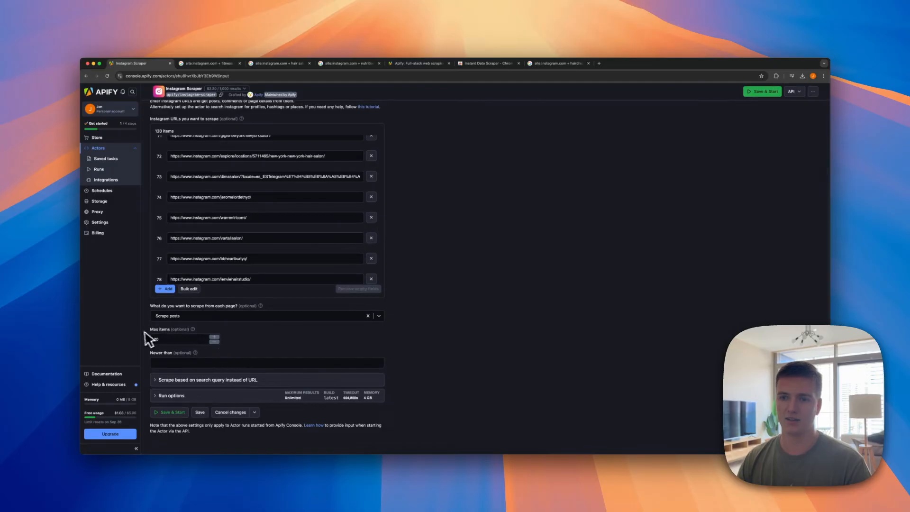
text(20)
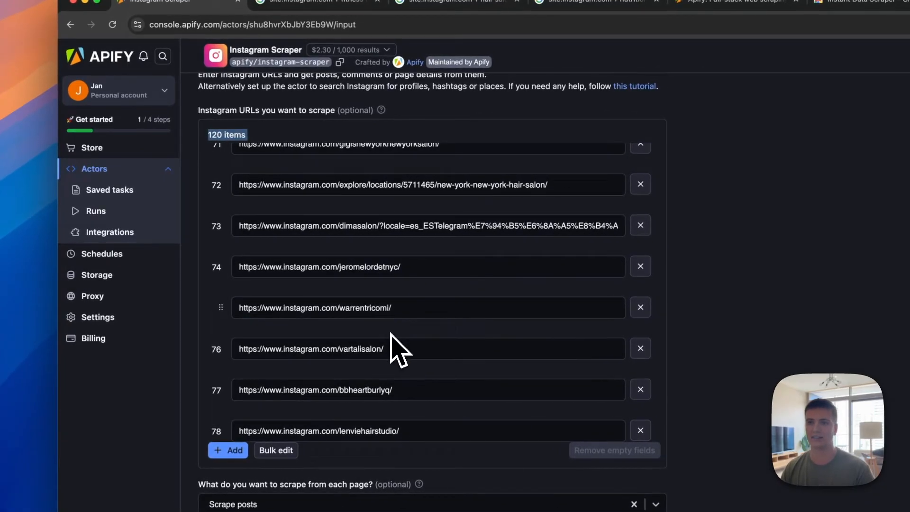
scroll(down, 3)
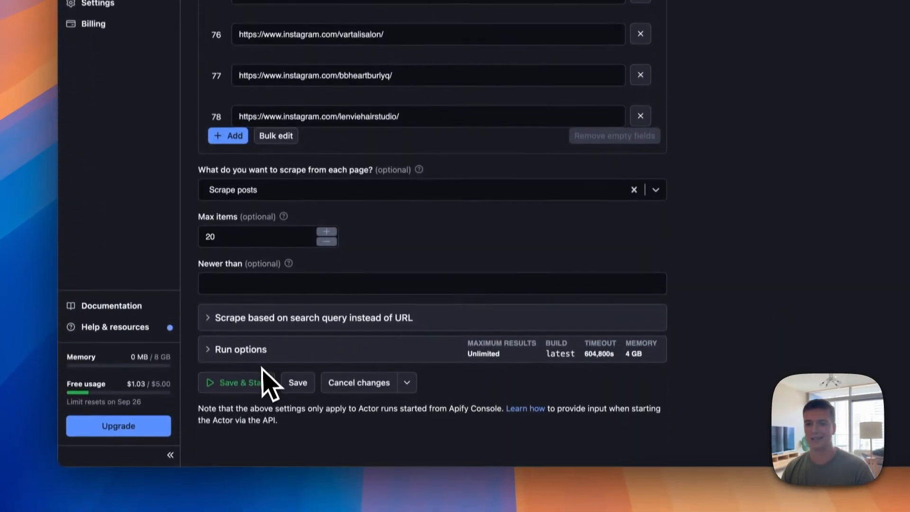
click(232, 382)
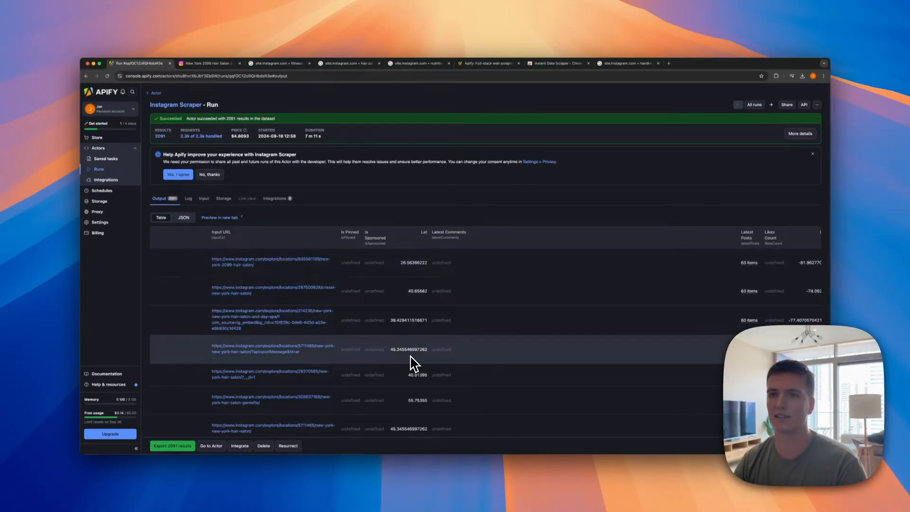
scroll(down, 3)
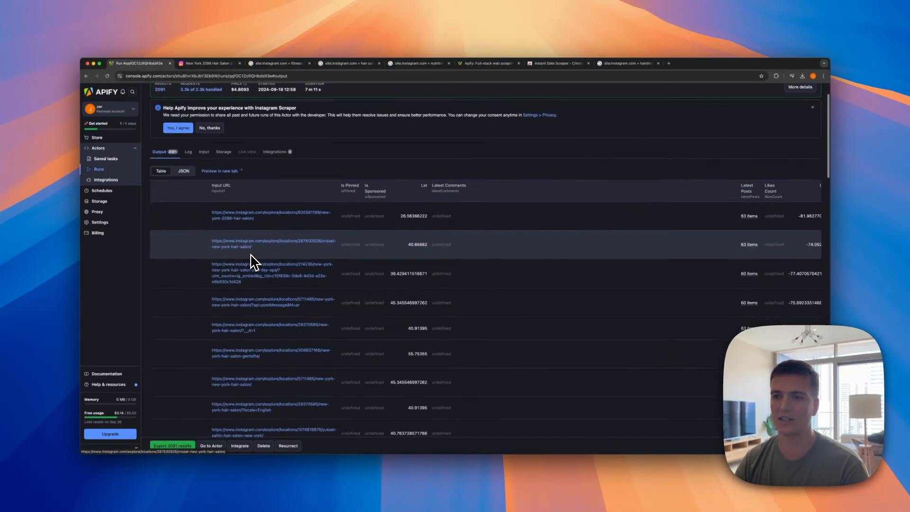
scroll(down, 3)
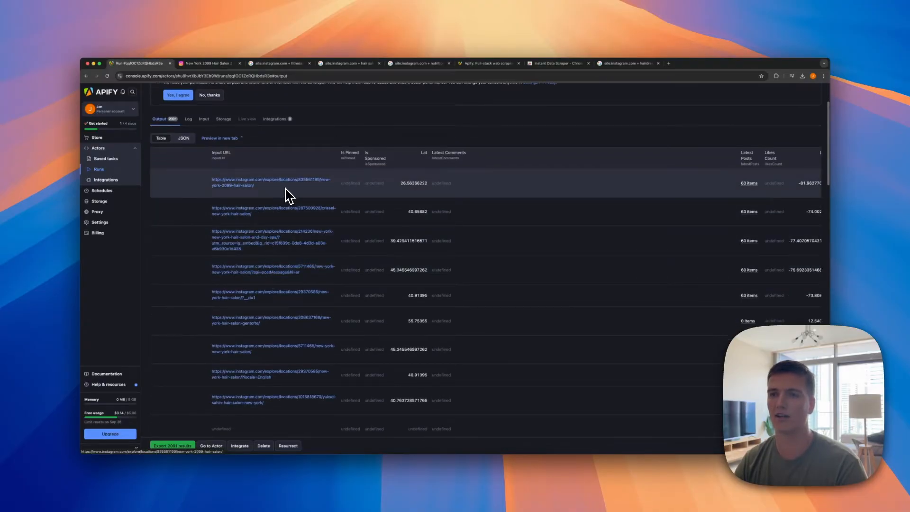
scroll(down, 3)
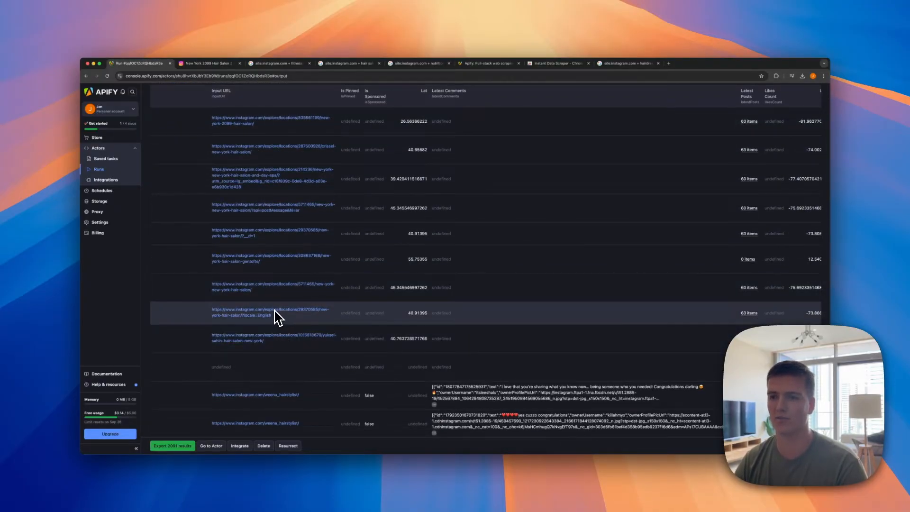
Open a scraped New York Hair Salon location link from the Input URL column on Instagram.
click(270, 312)
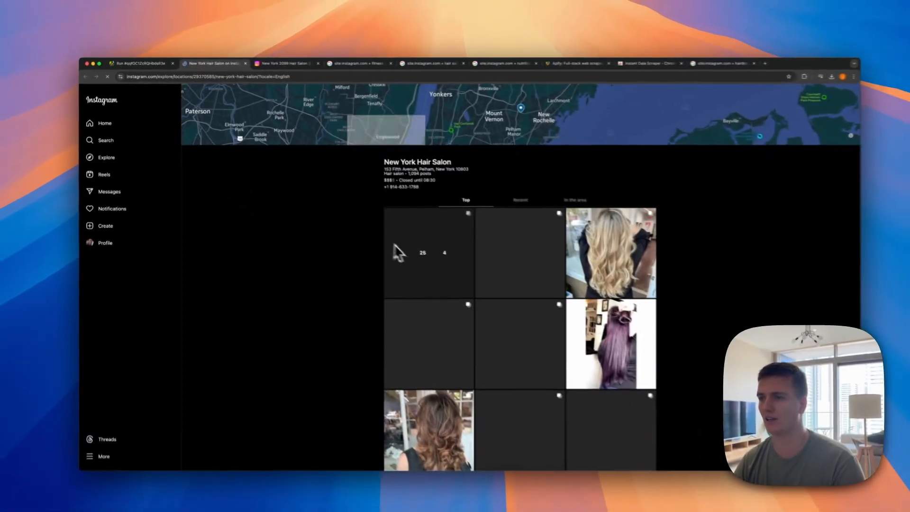
scroll(down, 3)
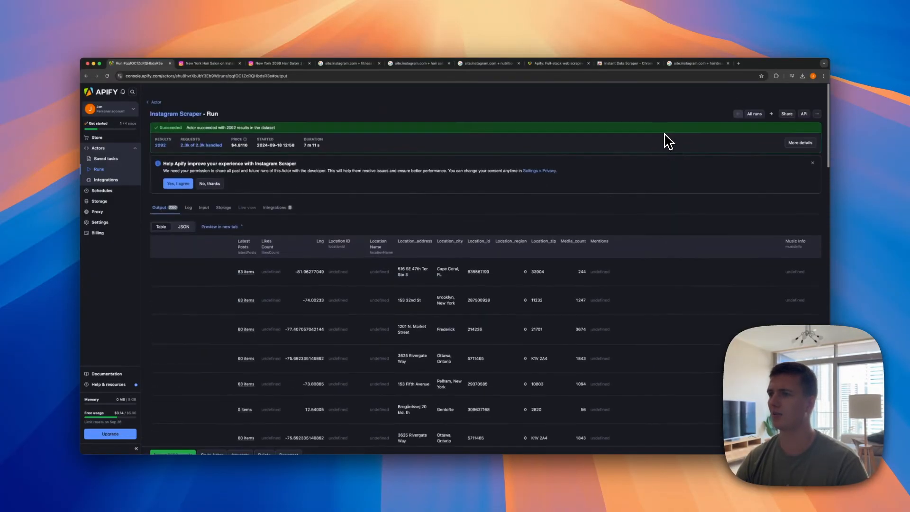
scroll(down, 3)
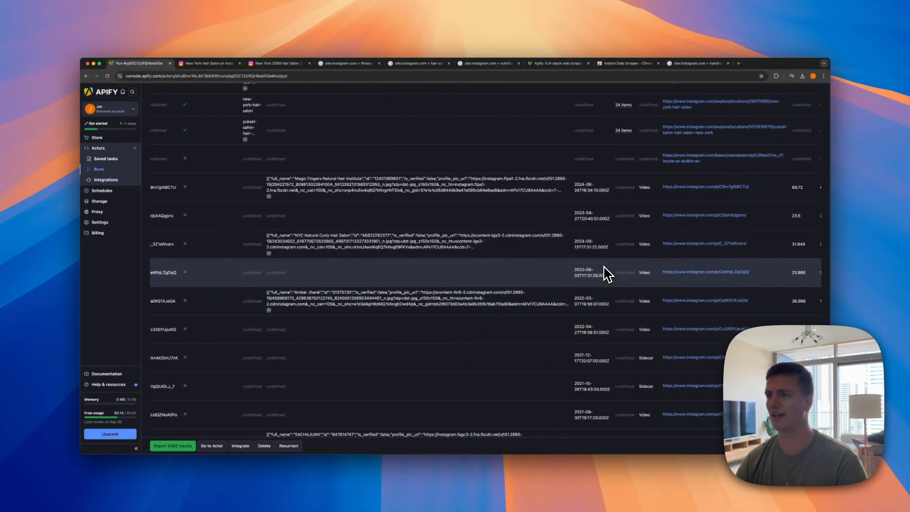
scroll(right, 3)
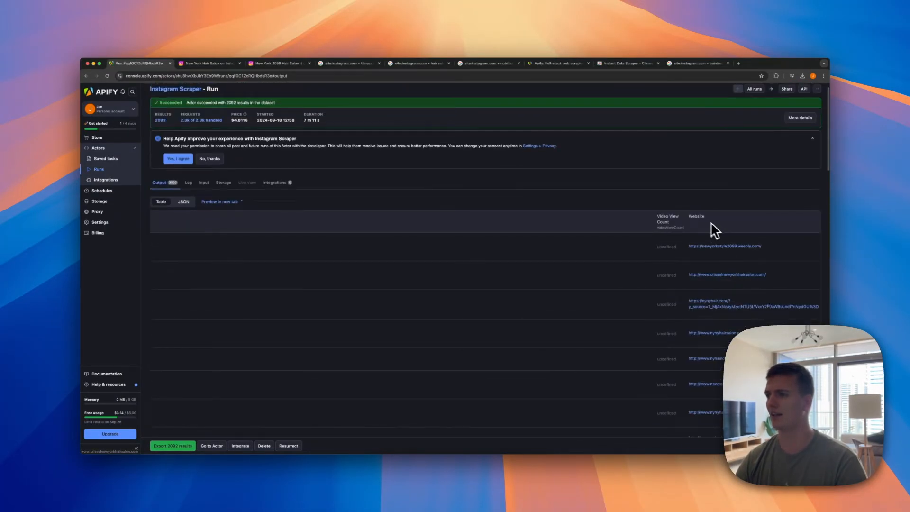
scroll(down, 3)
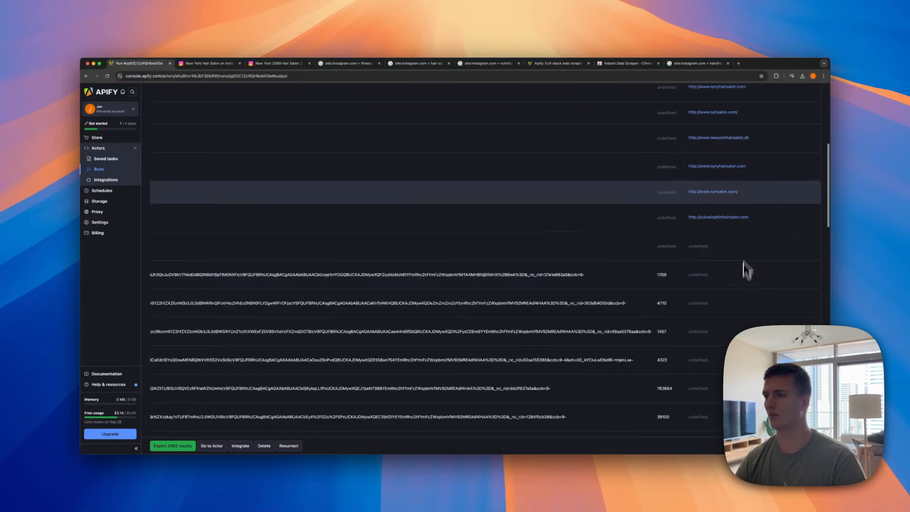
scroll(down, 3)
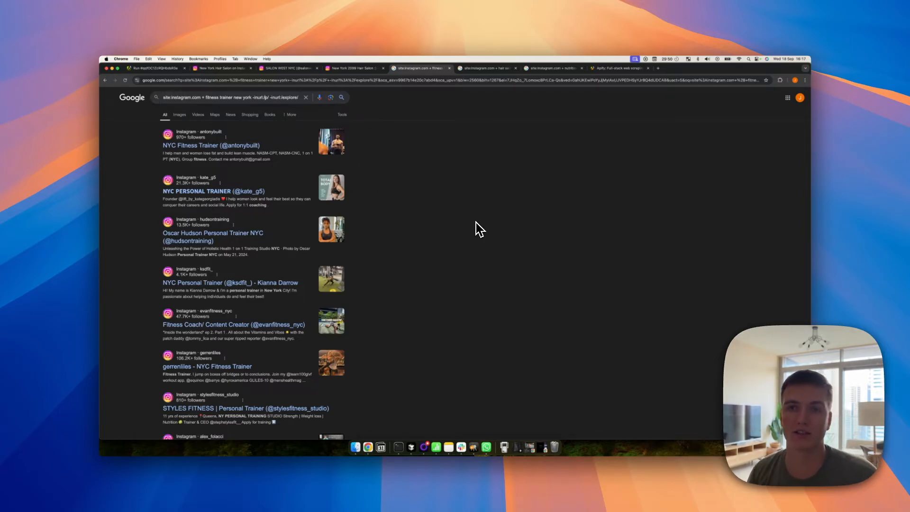
mouse_move(441, 229)
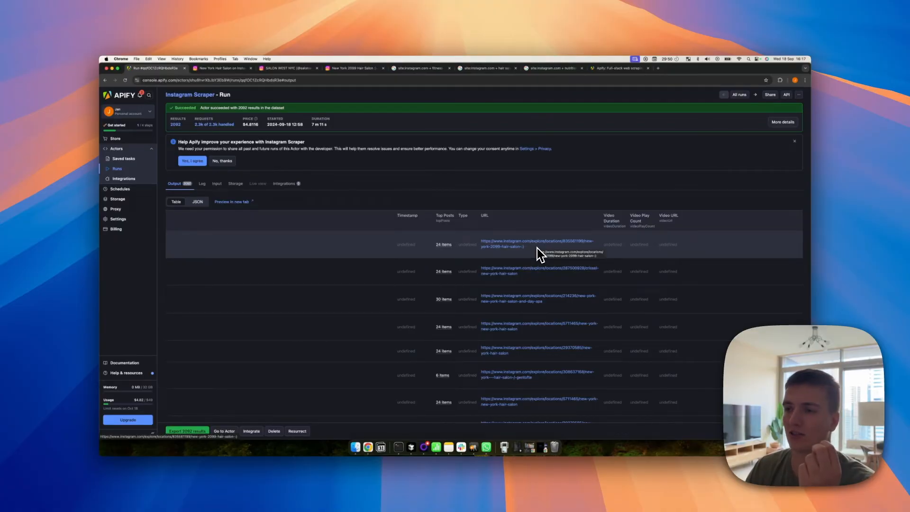
scroll(down, 3)
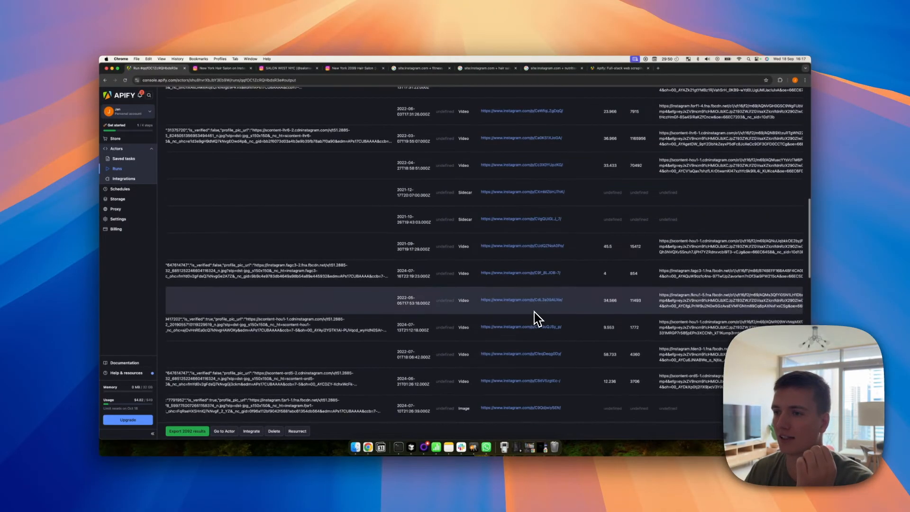
scroll(down, 3)
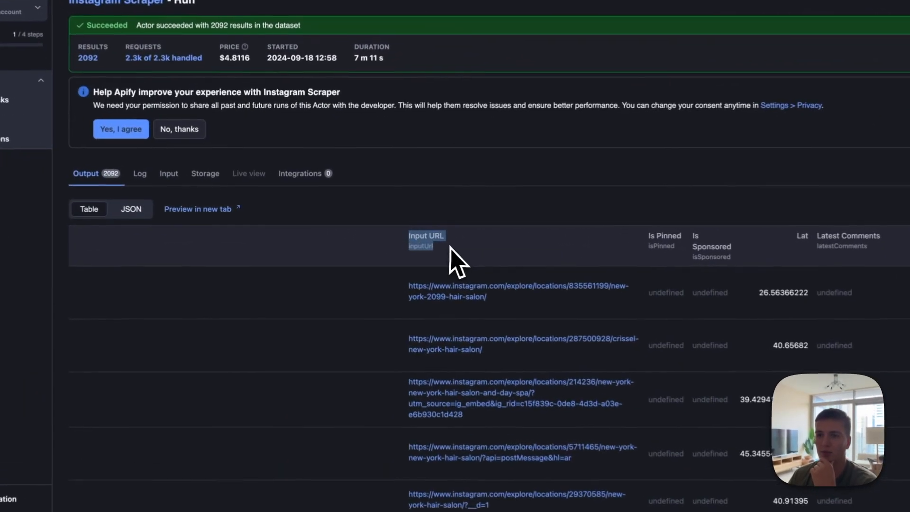
scroll(down, 3)
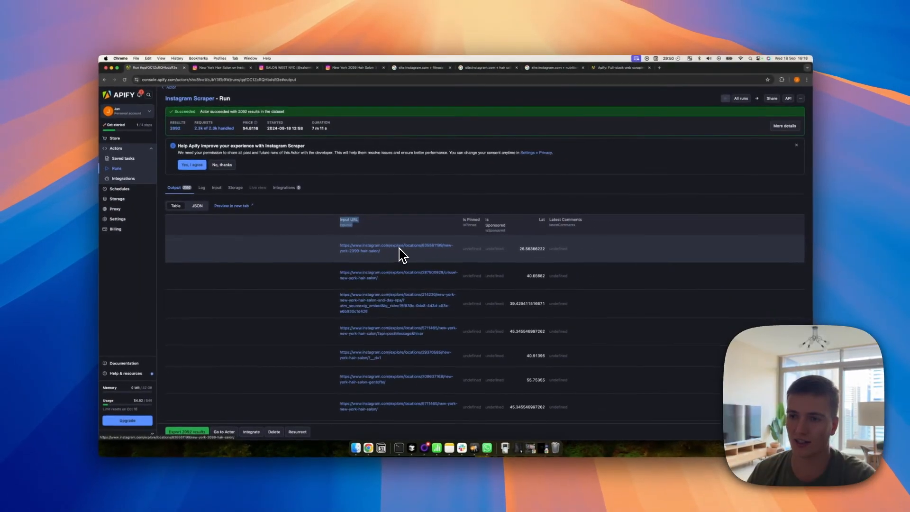
scroll(down, 3)
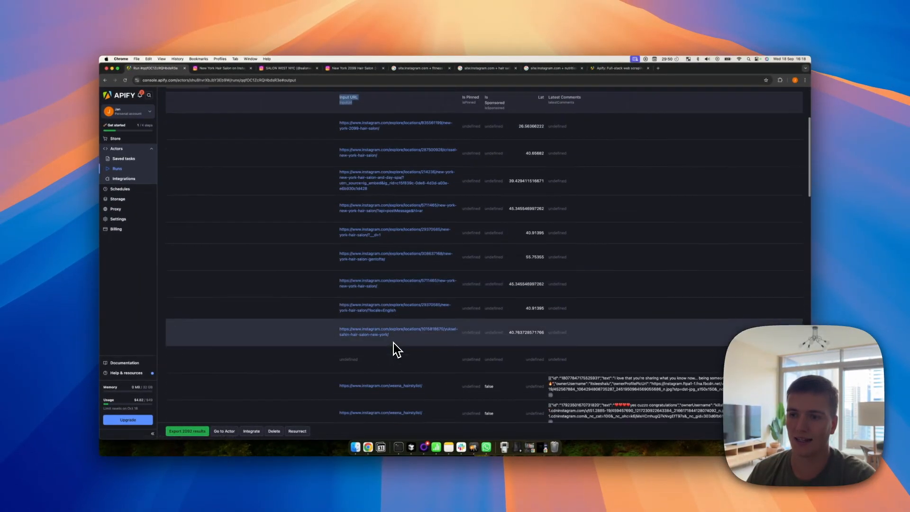
scroll(down, 3)
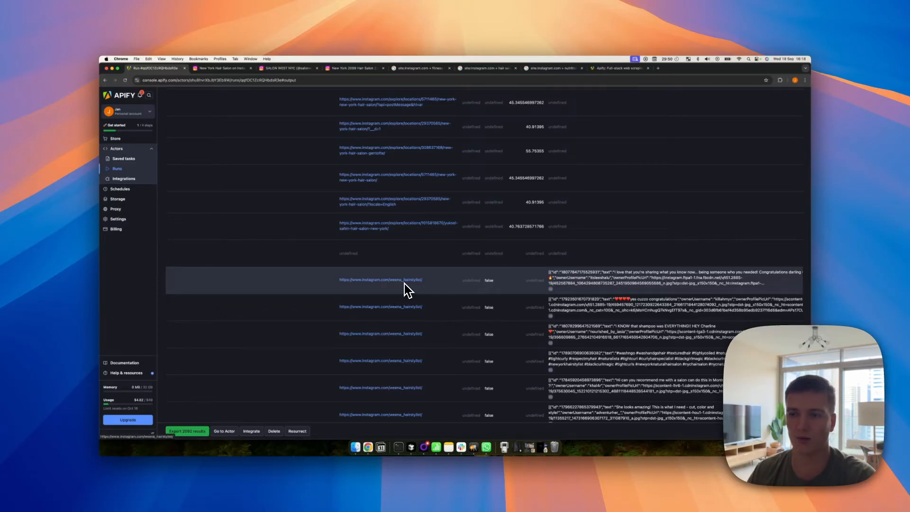
scroll(down, 3)
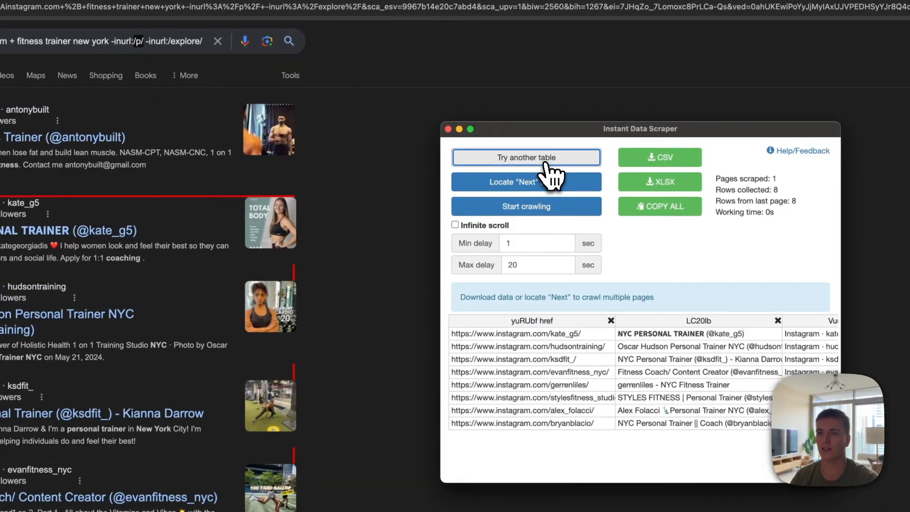
Accept the detected table of eight Instagram profile links from the Google results.
scroll(down, 3)
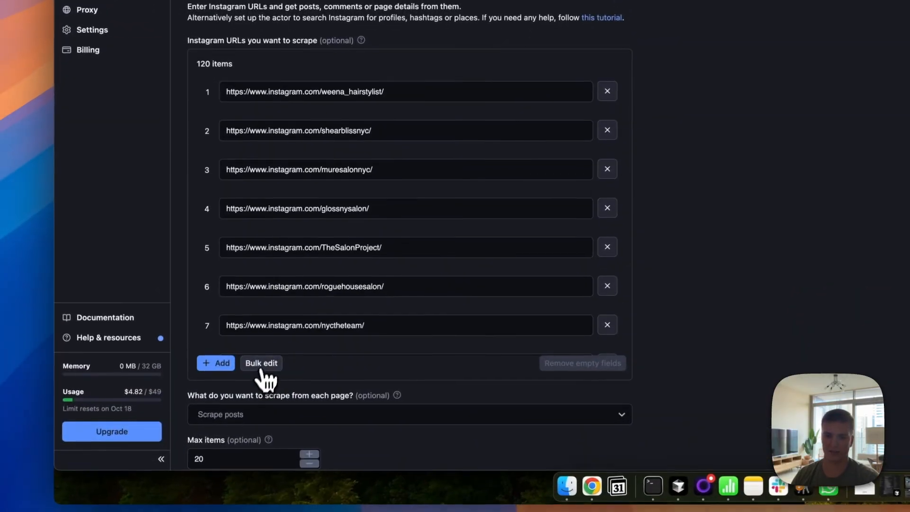
Bulk-edit the URL list to the 48 fitness trainer profile links and review the scrape options.
click(260, 363)
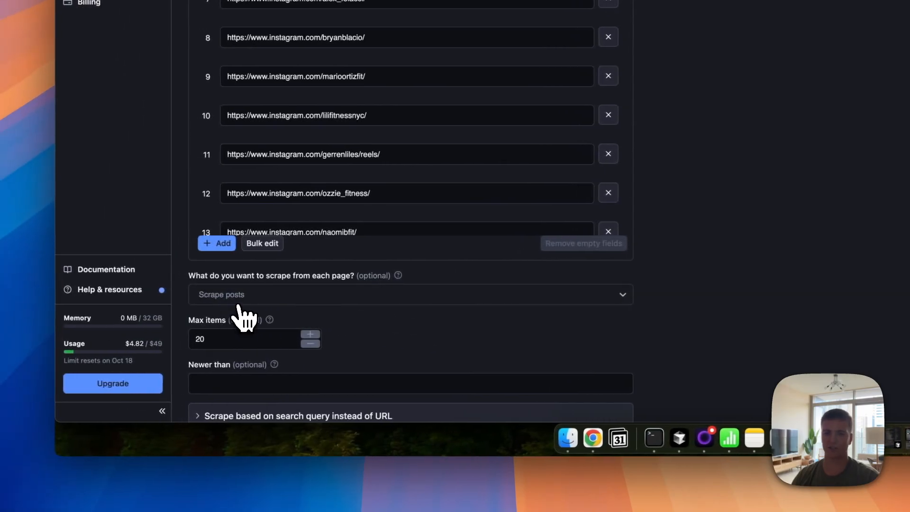
click(409, 294)
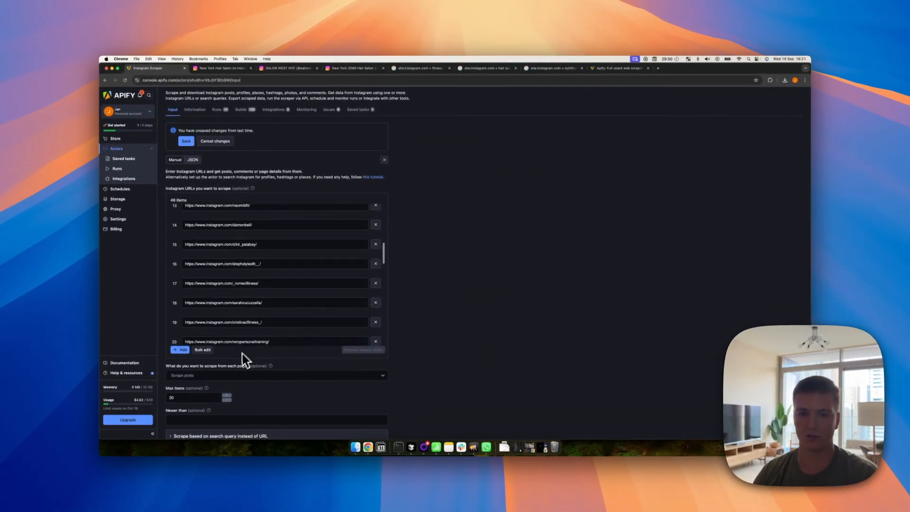
scroll(down, 3)
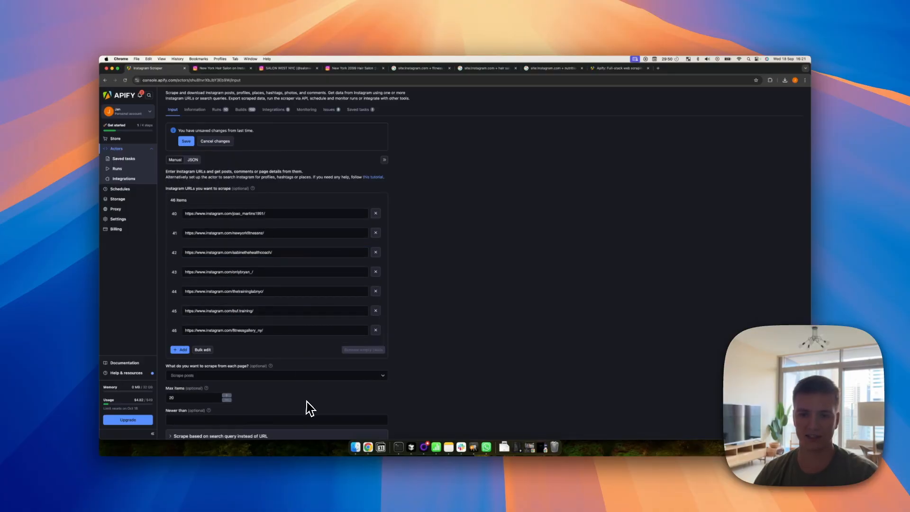
scroll(down, 3)
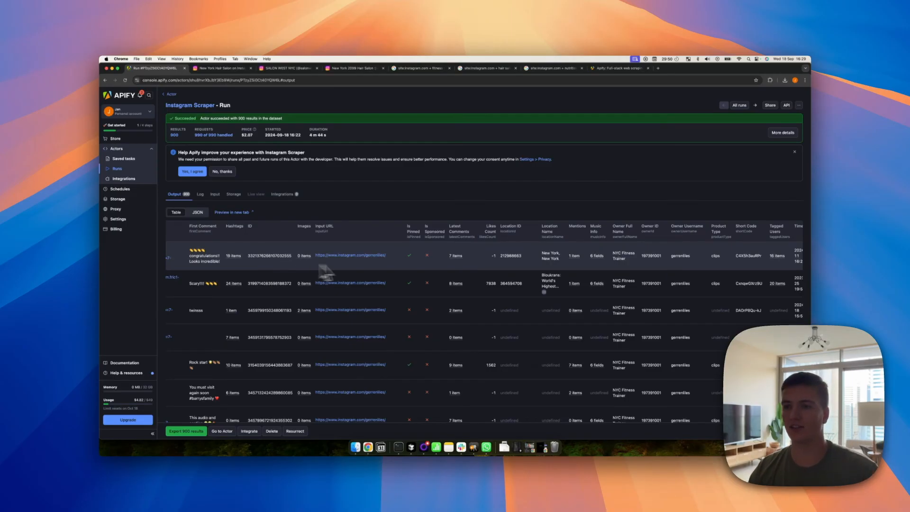
Scroll the new run's Output table of 900 fitness trainer results.
scroll(down, 3)
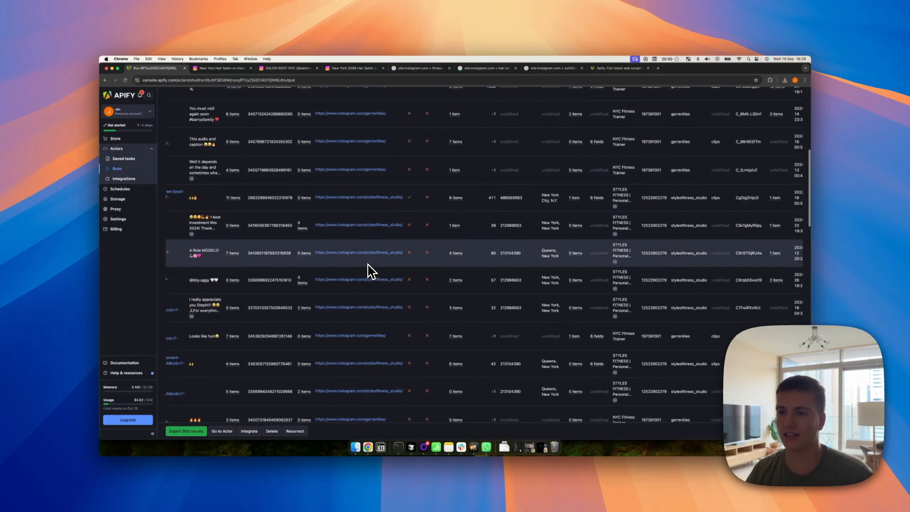